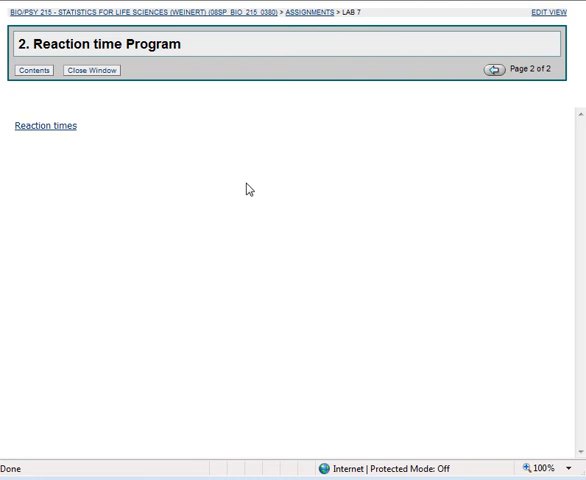
{"action": "mouse_move", "coordinate": [175, 163]}
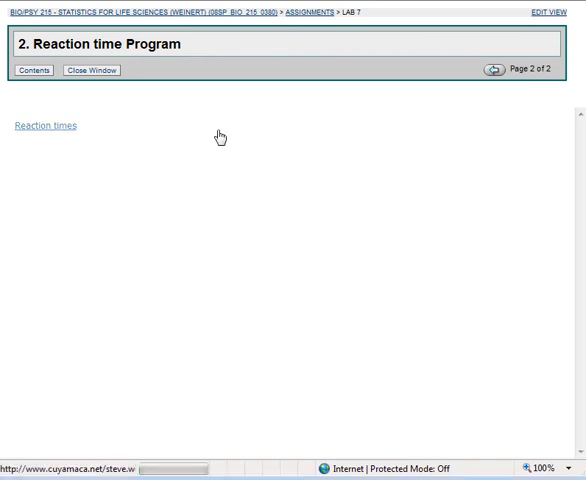
- Open the Reaction times program page from the Blackboard Lab 7 page
{"action": "left_click", "coordinate": [44, 125]}
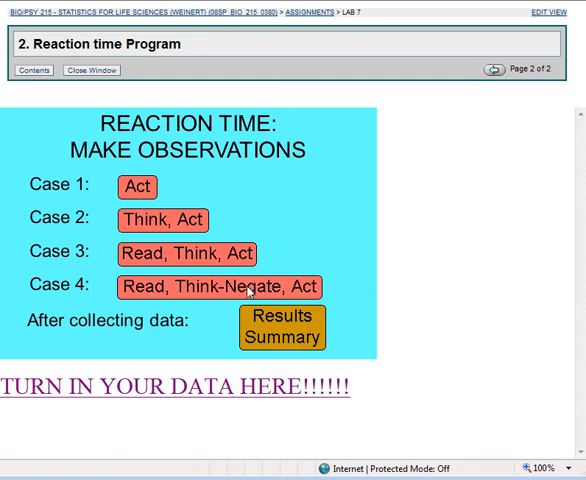
{"action": "mouse_move", "coordinate": [172, 390]}
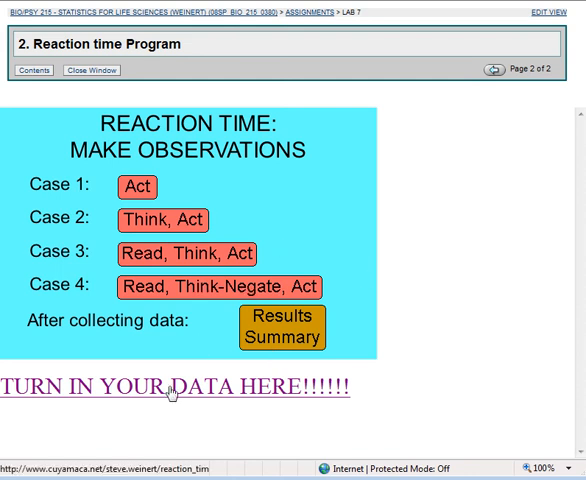
- Turn in a George the Monkey entry with RT 5, TA 10, RTA 15, RNTA 100
{"action": "left_click", "coordinate": [175, 386]}
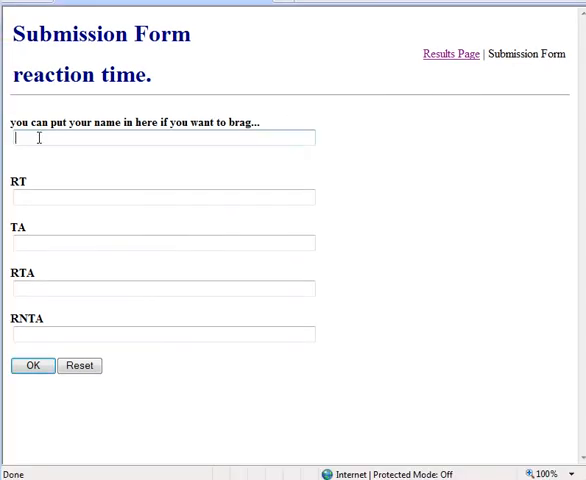
{"action": "type", "text": "george the mo"}
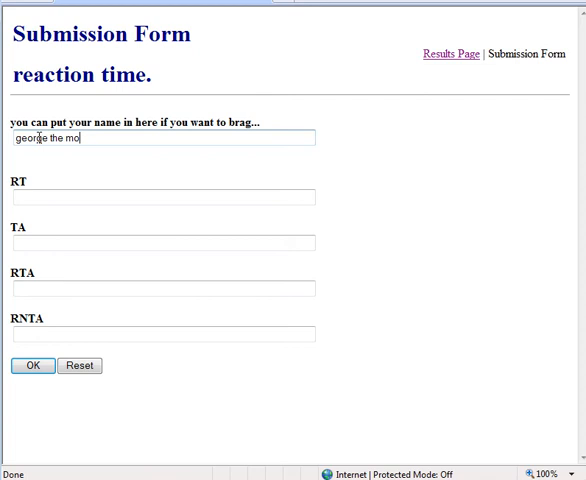
{"action": "type", "text": "nkey"}
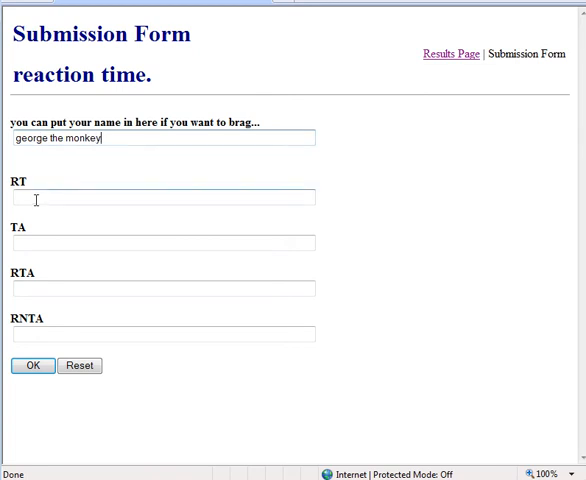
{"action": "type", "text": "5"}
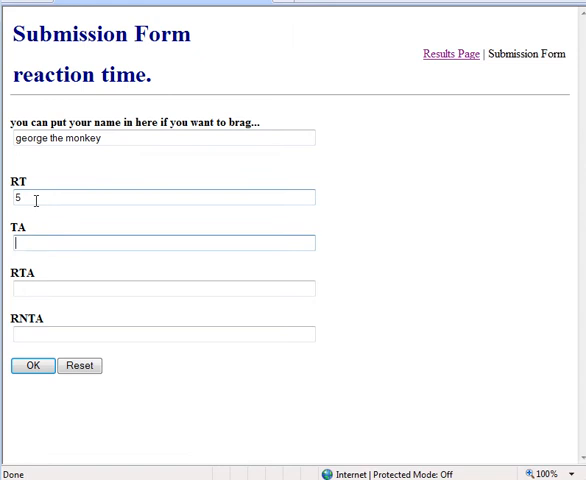
{"action": "type", "text": "1"}
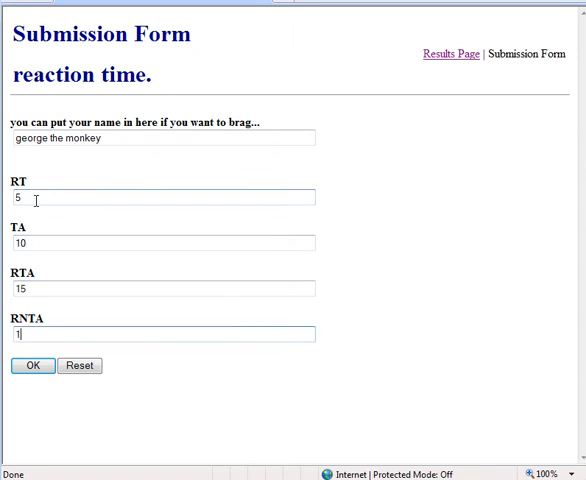
{"action": "type", "text": "00"}
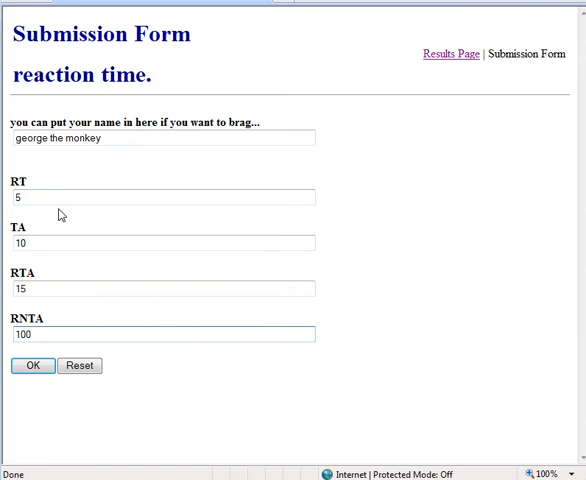
{"action": "left_click", "coordinate": [32, 365]}
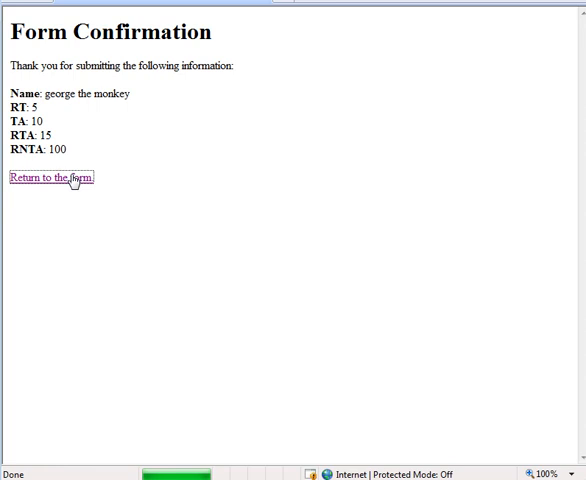
- View the Results Page and scroll to the new entry 43 (5, 10, 15, 100)
{"action": "left_click", "coordinate": [53, 178]}
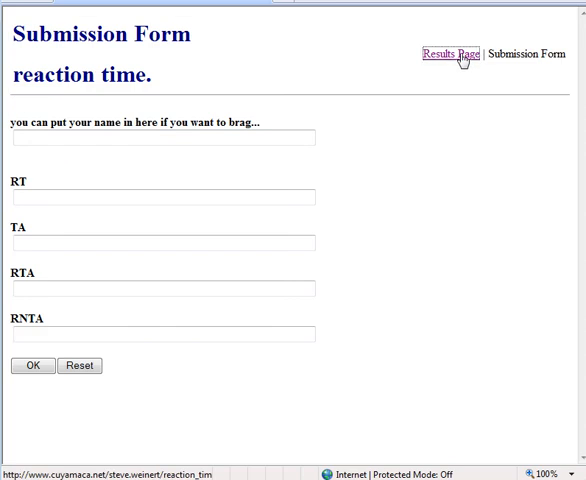
{"action": "left_click", "coordinate": [447, 54]}
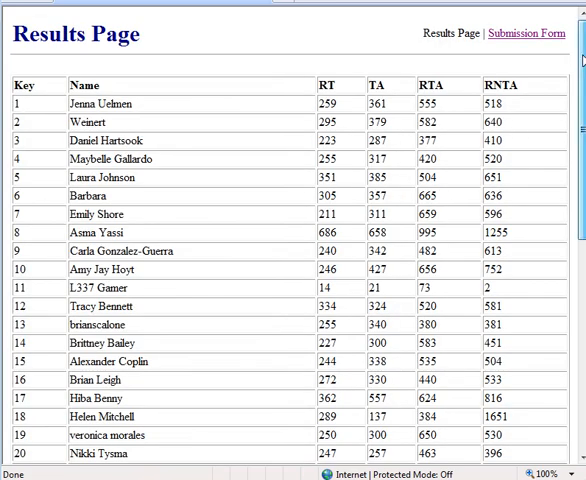
{"action": "scroll", "scroll_direction": "down", "scroll_amount": 3}
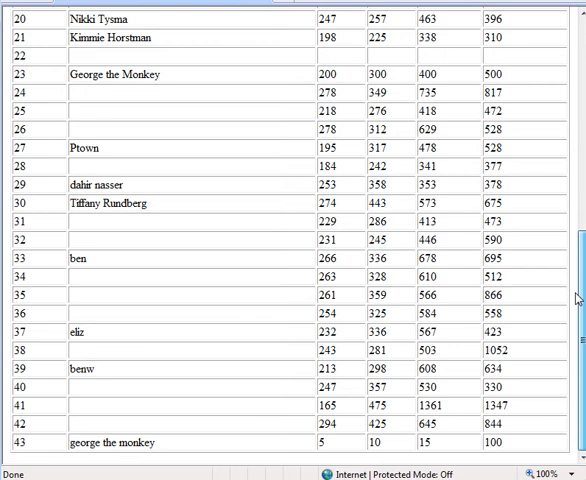
{"action": "mouse_move", "coordinate": [520, 432]}
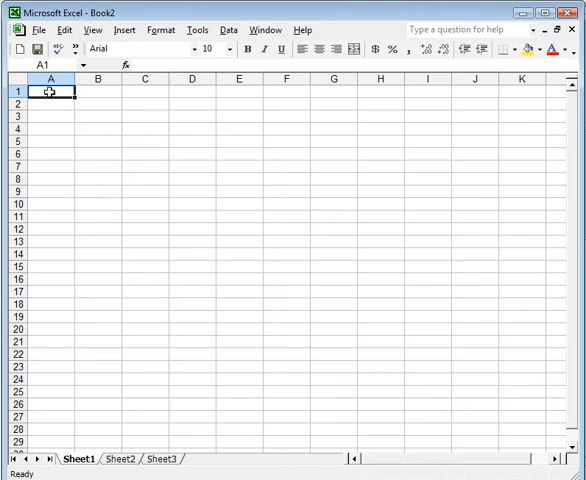
- Paste the copied class results table into cell A1 of the new workbook
{"action": "right_click", "coordinate": [49, 91]}
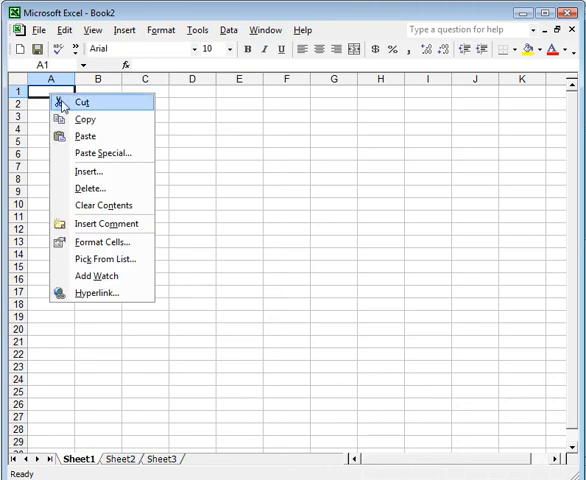
{"action": "mouse_move", "coordinate": [85, 135]}
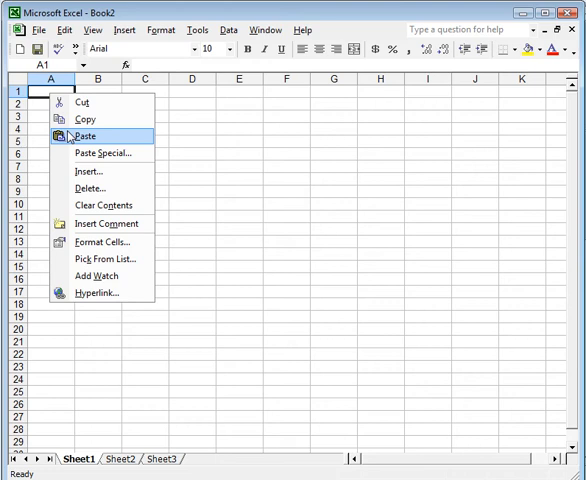
{"action": "left_click", "coordinate": [85, 136]}
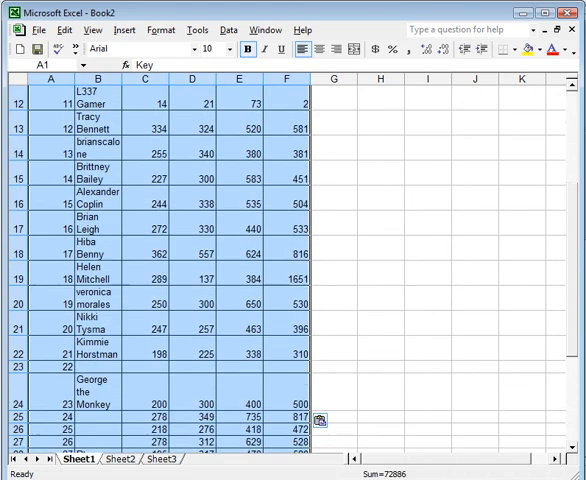
- Delete the junk and test rows (keys 22, 23, 11, 43), leaving 39 data rows
{"action": "scroll", "scroll_direction": "down", "scroll_amount": 3}
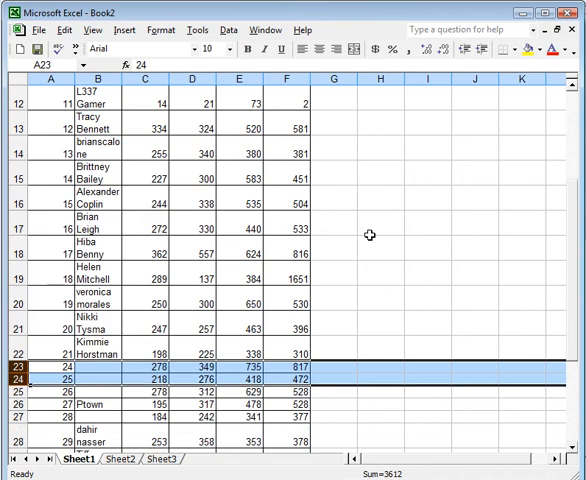
{"action": "mouse_move", "coordinate": [110, 96]}
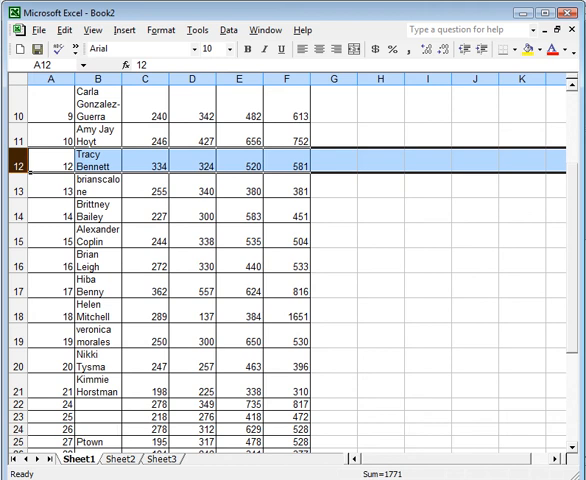
{"action": "scroll", "scroll_direction": "down", "scroll_amount": 3}
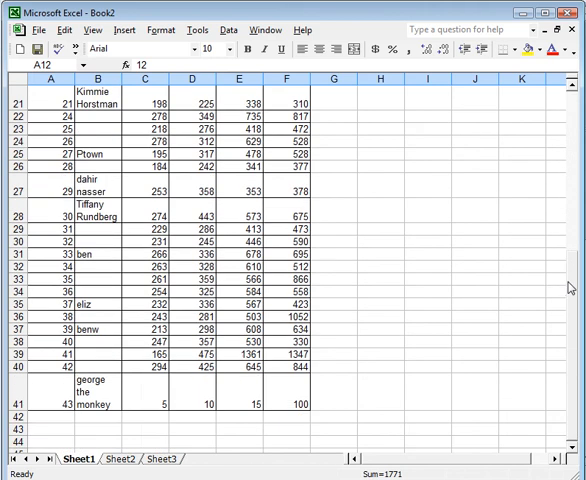
{"action": "right_click", "coordinate": [24, 403]}
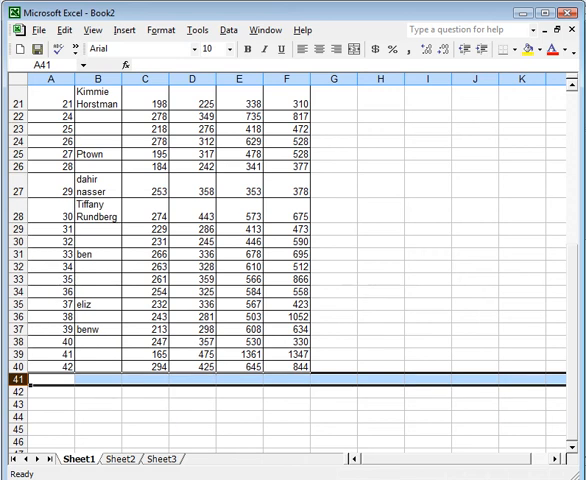
{"action": "scroll", "scroll_direction": "up", "scroll_amount": 3}
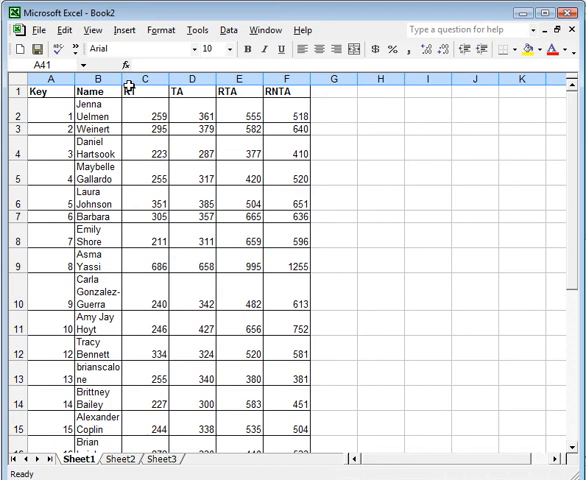
- Delete the Name column and copy the remaining data rows A2:E40
{"action": "right_click", "coordinate": [94, 76]}
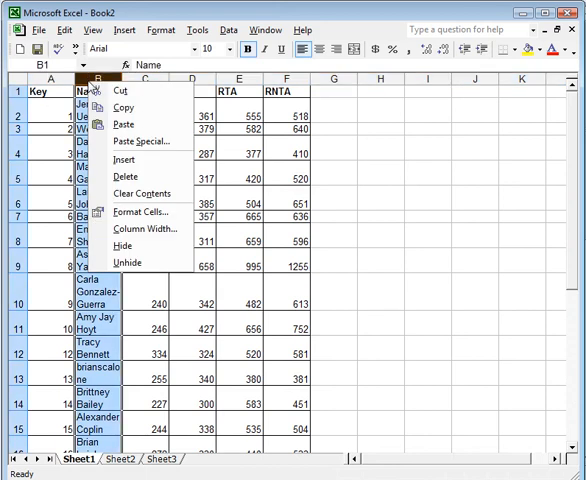
{"action": "mouse_move", "coordinate": [127, 177]}
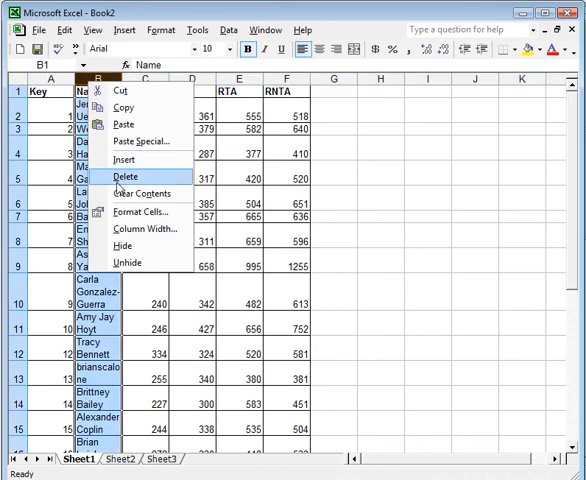
{"action": "left_click", "coordinate": [124, 176]}
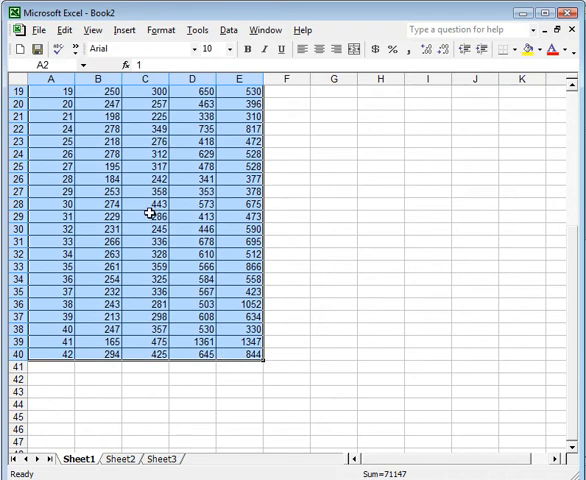
{"action": "right_click", "coordinate": [137, 219]}
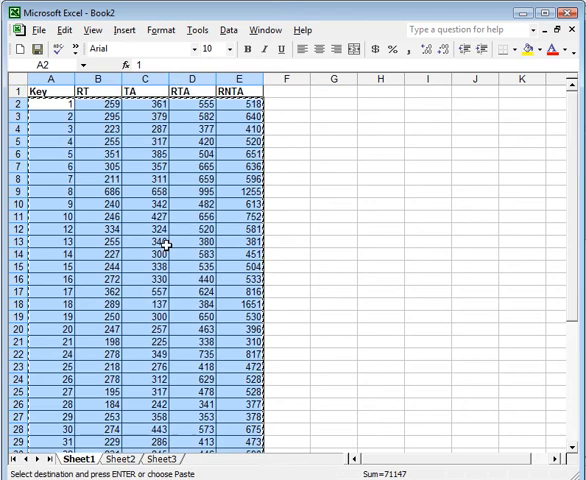
{"action": "left_click", "coordinate": [62, 30]}
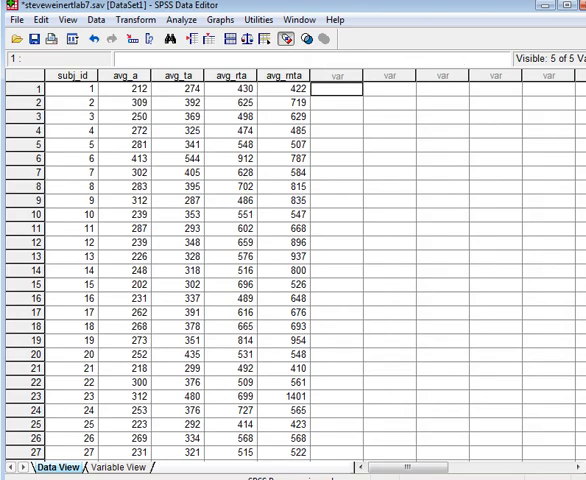
- Paste the copied reaction time rows into the first empty case, row 295
{"action": "scroll", "scroll_direction": "down", "scroll_amount": 3}
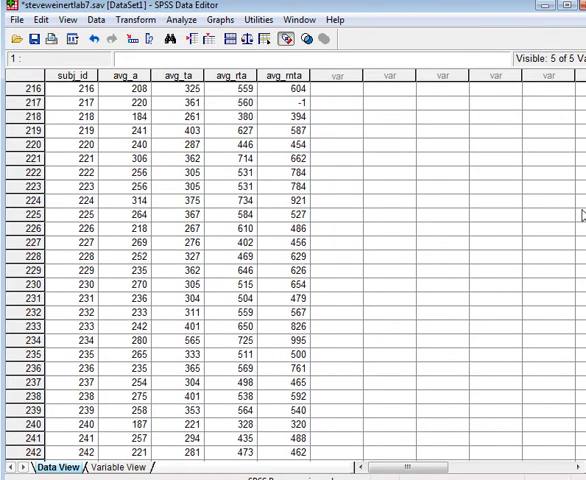
{"action": "scroll", "scroll_direction": "down", "scroll_amount": 3}
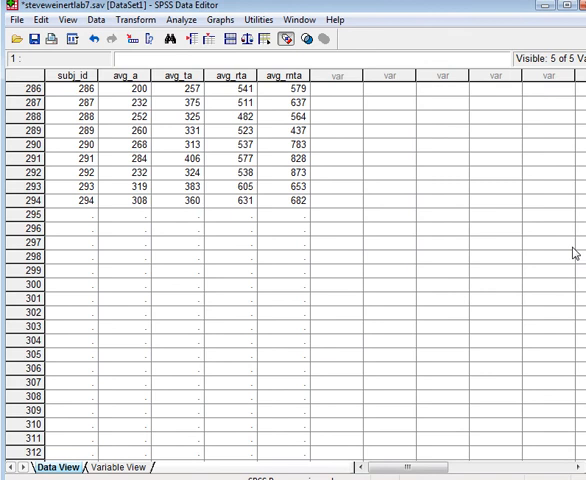
{"action": "right_click", "coordinate": [32, 214]}
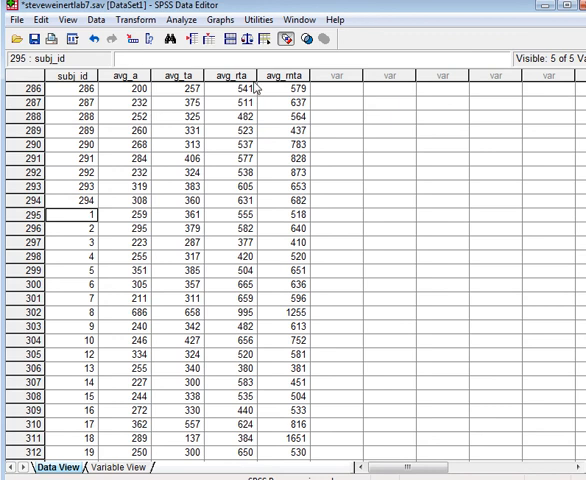
{"action": "mouse_move", "coordinate": [295, 103]}
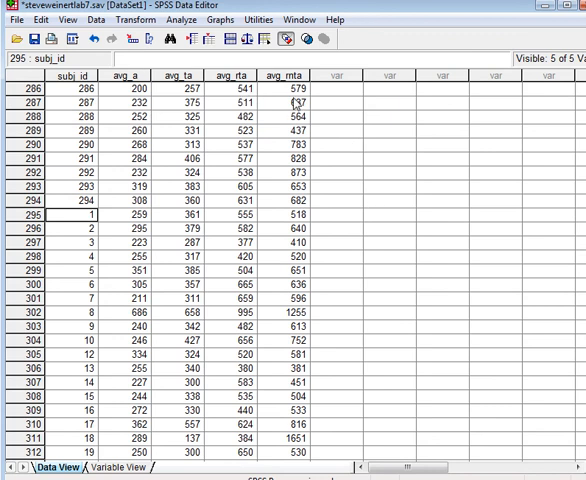
{"action": "mouse_move", "coordinate": [297, 103]}
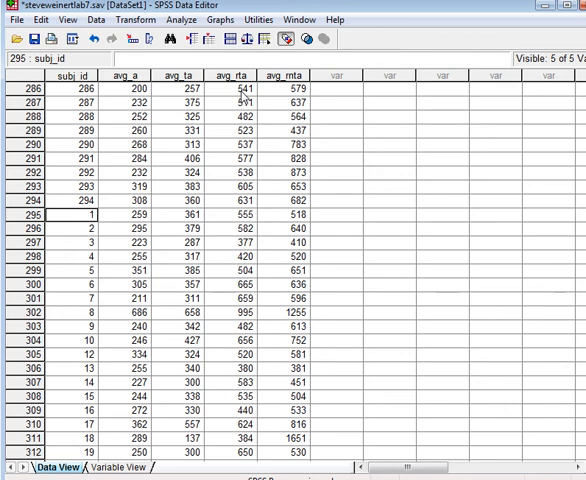
{"action": "mouse_move", "coordinate": [245, 98]}
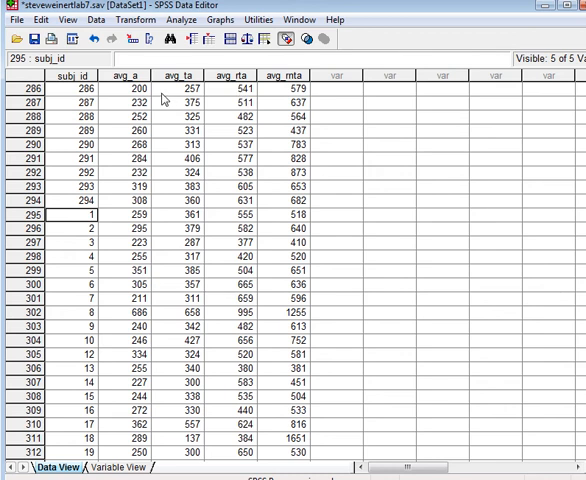
{"action": "mouse_move", "coordinate": [158, 97]}
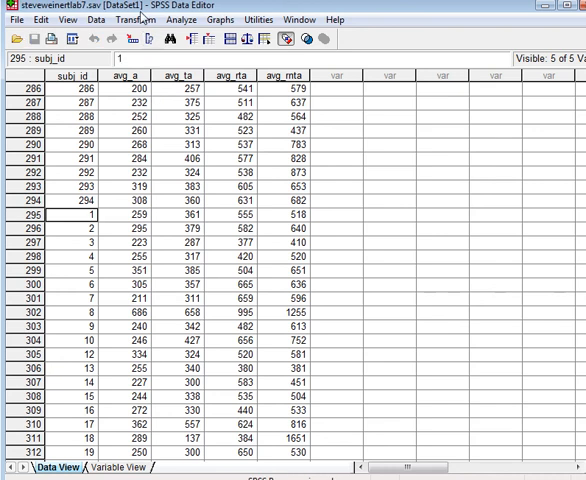
- Compute think as avg_ta minus avg_a, then read as avg_rta minus avg_ta
{"action": "left_click", "coordinate": [135, 19]}
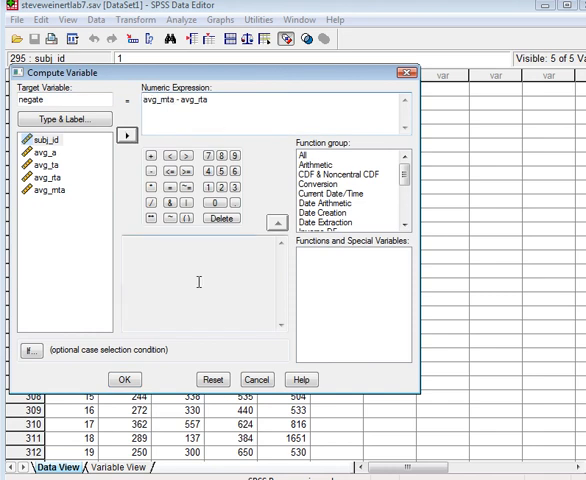
{"action": "left_click", "coordinate": [212, 379]}
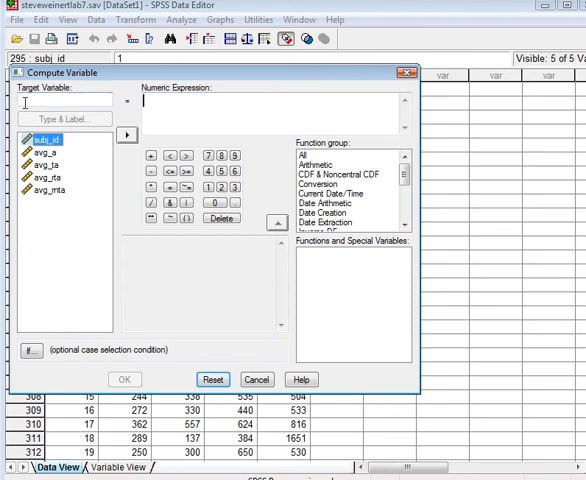
{"action": "type", "text": "think"}
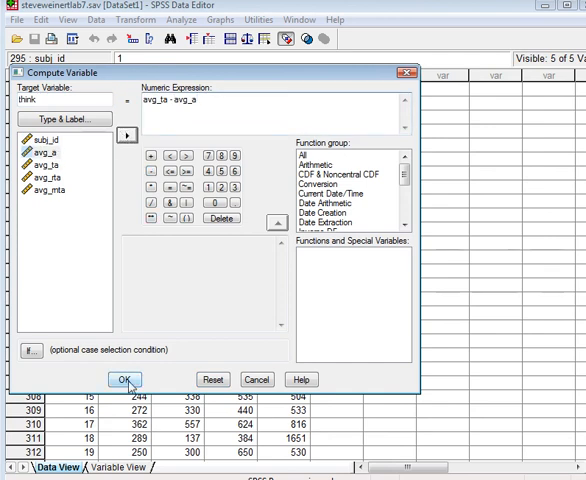
{"action": "left_click", "coordinate": [124, 379]}
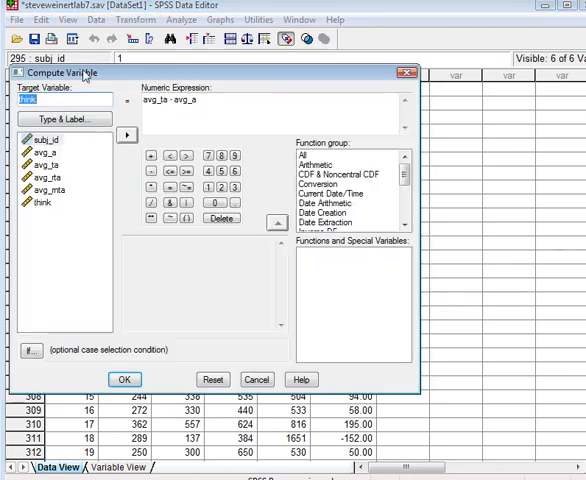
{"action": "type", "text": "read"}
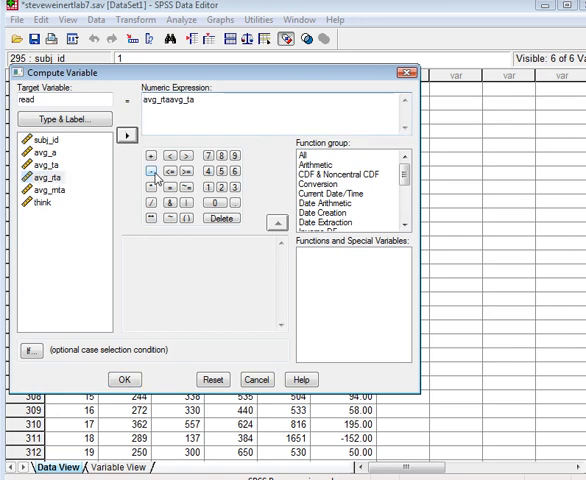
{"action": "left_click", "coordinate": [124, 379]}
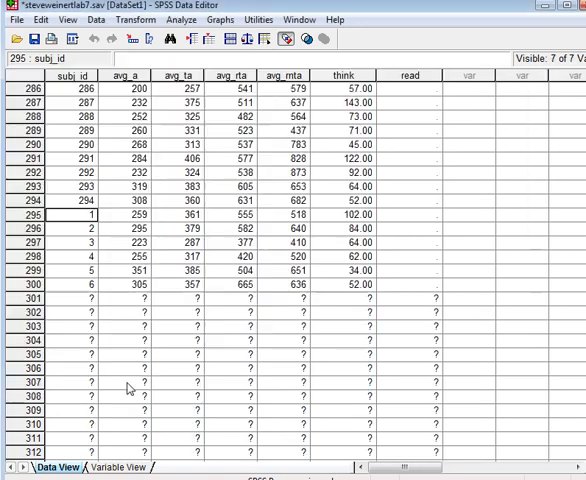
- Compute the variable negate as avg_rnta minus avg_rta
{"action": "left_click", "coordinate": [136, 19]}
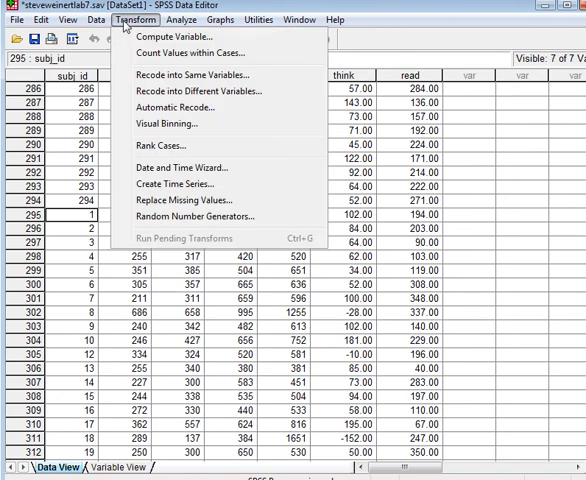
{"action": "left_click", "coordinate": [172, 37]}
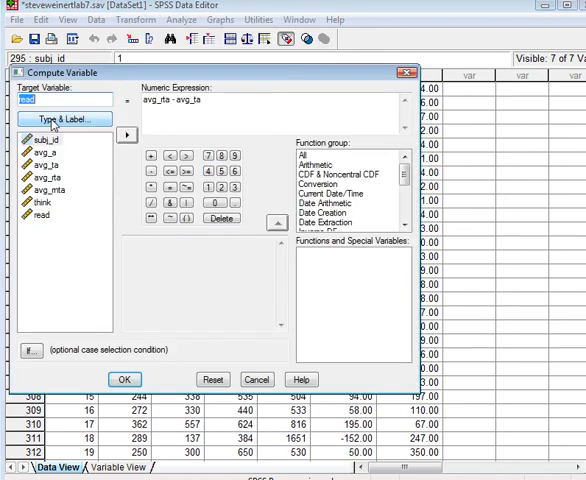
{"action": "type", "text": "neg"}
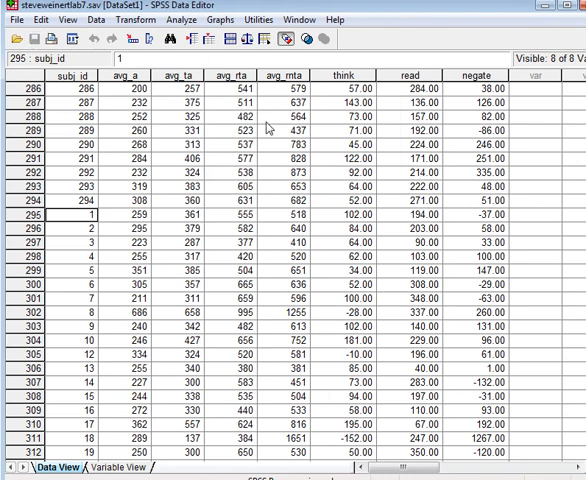
{"action": "mouse_move", "coordinate": [232, 275]}
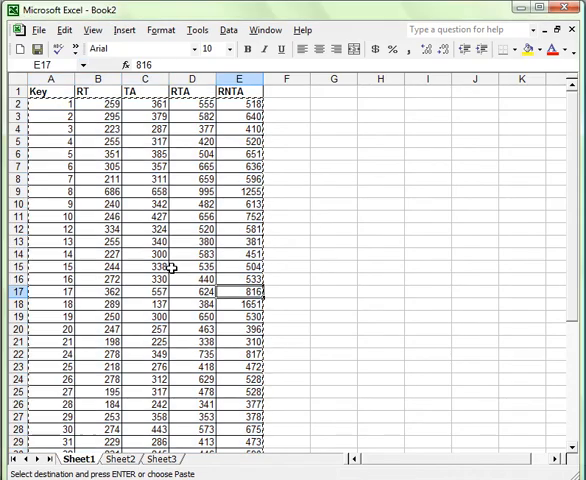
{"action": "mouse_move", "coordinate": [168, 415]}
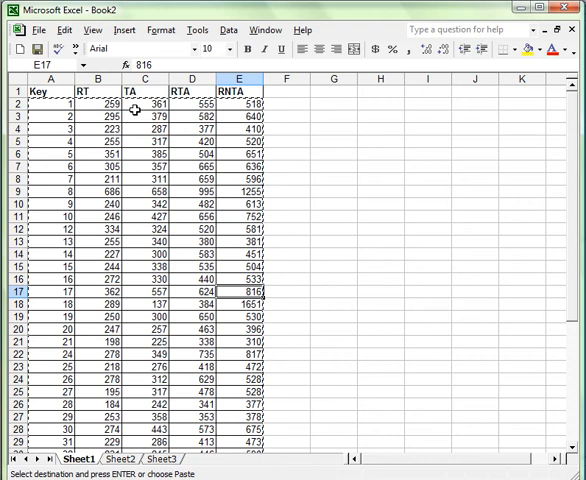
- Insert blank columns between the RT, TA, RTA and RNTA columns
{"action": "left_click", "coordinate": [143, 103]}
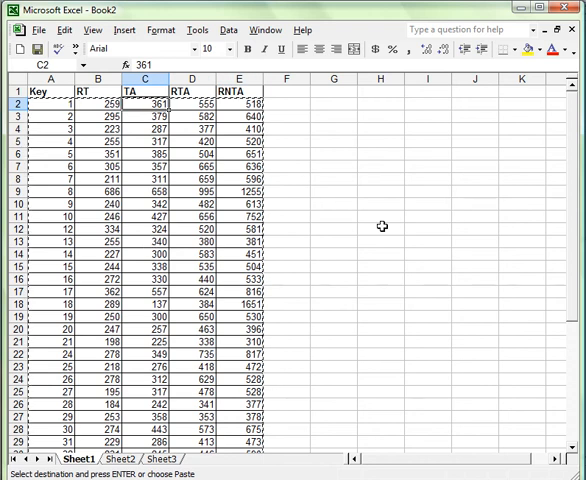
{"action": "scroll", "scroll_direction": "down", "scroll_amount": 3}
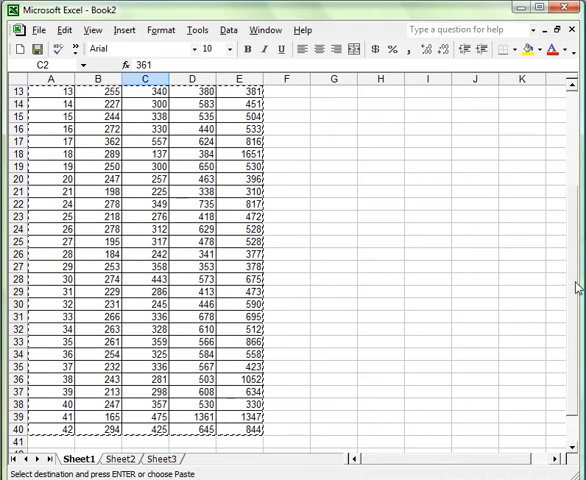
{"action": "scroll", "scroll_direction": "up", "scroll_amount": 3}
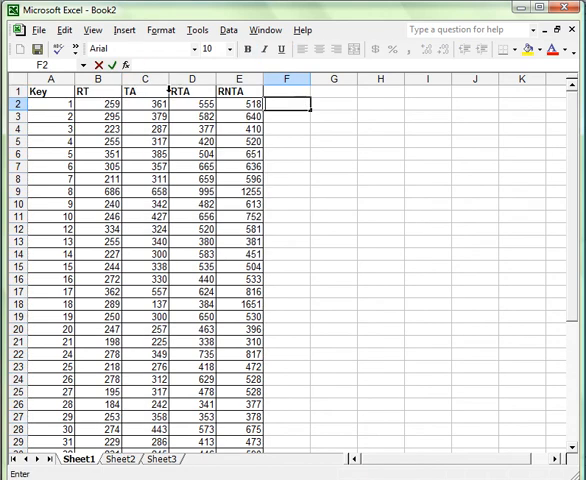
{"action": "right_click", "coordinate": [144, 90]}
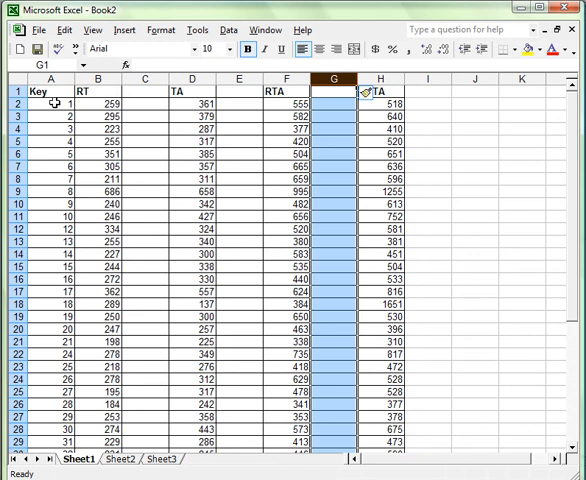
{"action": "mouse_move", "coordinate": [95, 95]}
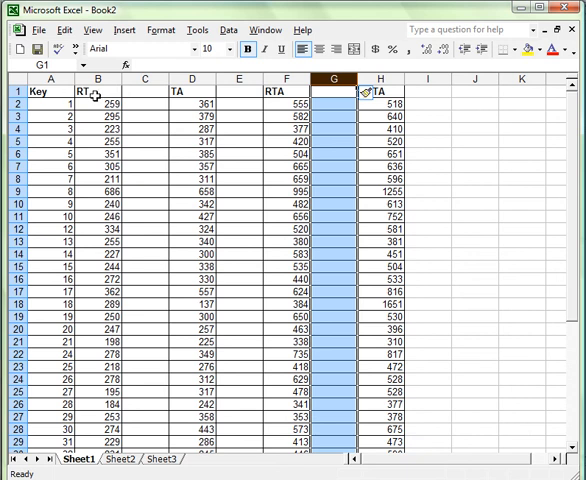
{"action": "left_click", "coordinate": [97, 78]}
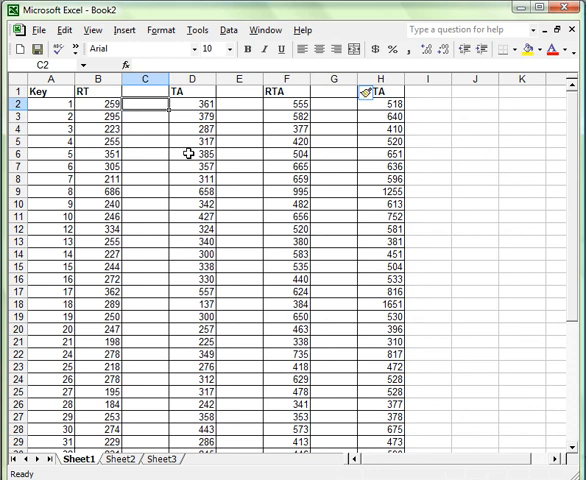
{"action": "scroll", "scroll_direction": "down", "scroll_amount": 3}
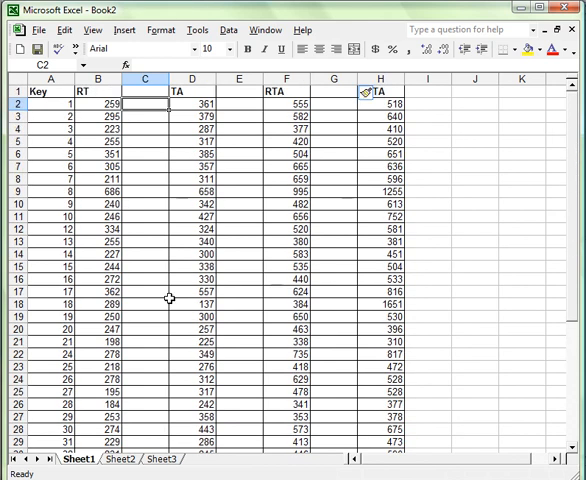
{"action": "type", "text": "RNTA"}
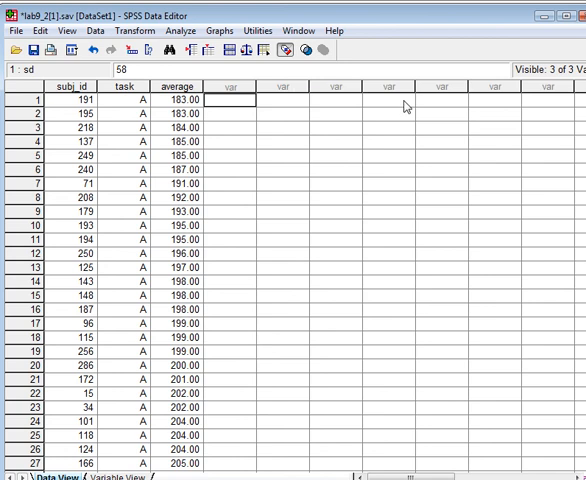
- Scroll through the lab 9 dataset's cases, ordered by average time
{"action": "scroll", "scroll_direction": "down", "scroll_amount": 3}
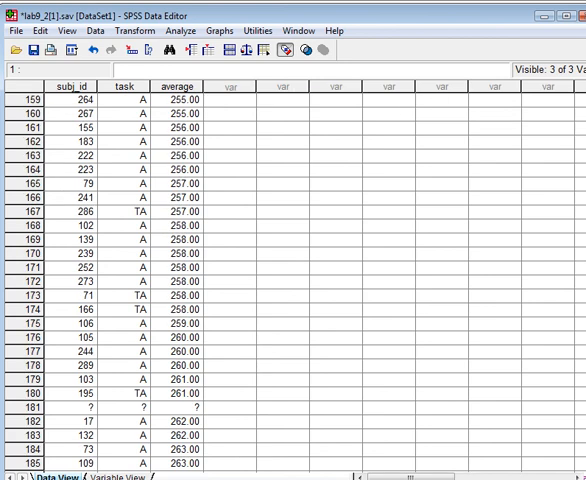
- Scroll down to the appended RT rows from case 1172 and fill them with task A
{"action": "scroll", "scroll_direction": "down", "scroll_amount": 3}
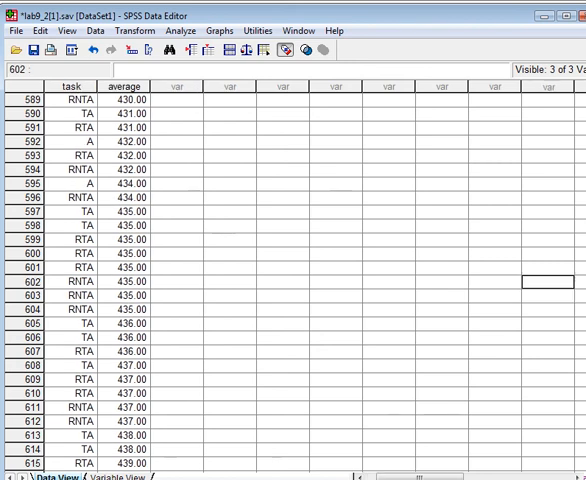
{"action": "scroll", "scroll_direction": "down", "scroll_amount": 3}
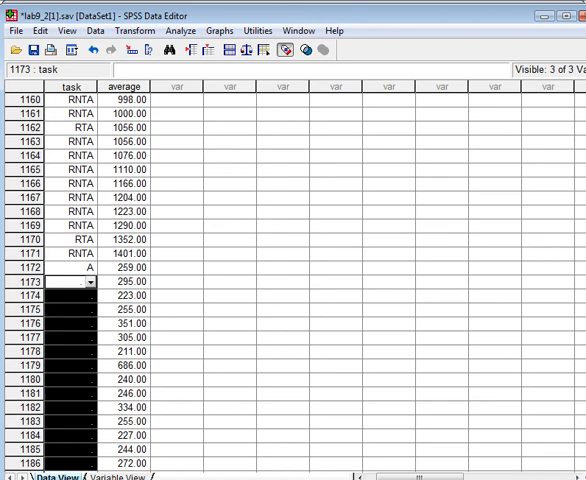
{"action": "scroll", "scroll_direction": "down", "scroll_amount": 3}
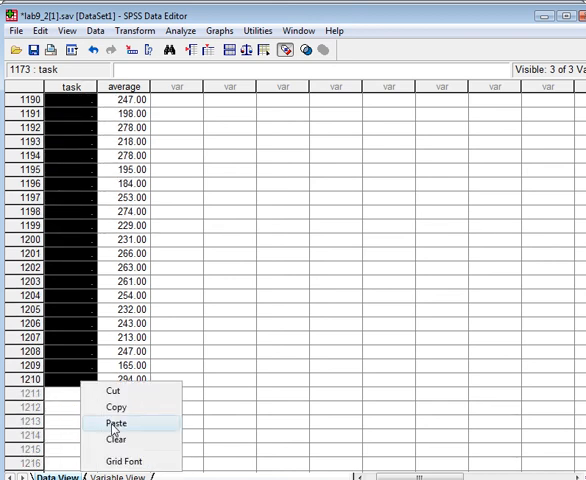
{"action": "left_click", "coordinate": [118, 422]}
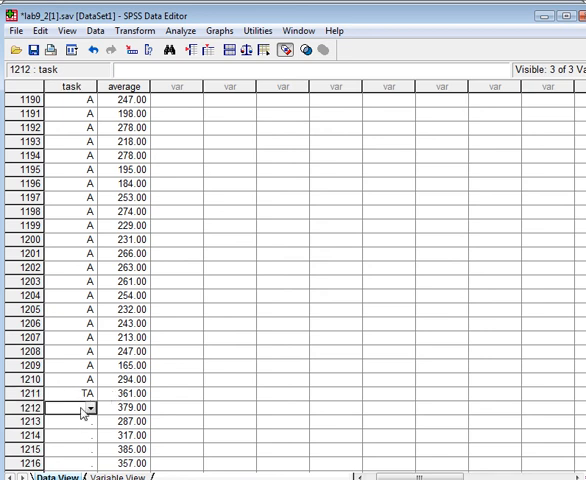
- Paste the TA label down its rows and enter RTA for the next appended times
{"action": "right_click", "coordinate": [72, 393]}
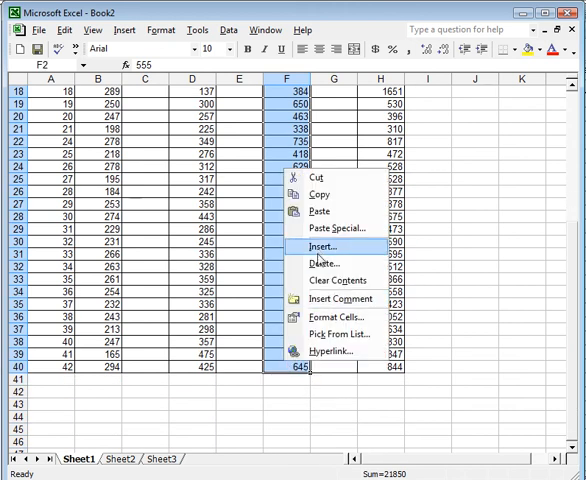
{"action": "left_click", "coordinate": [321, 247]}
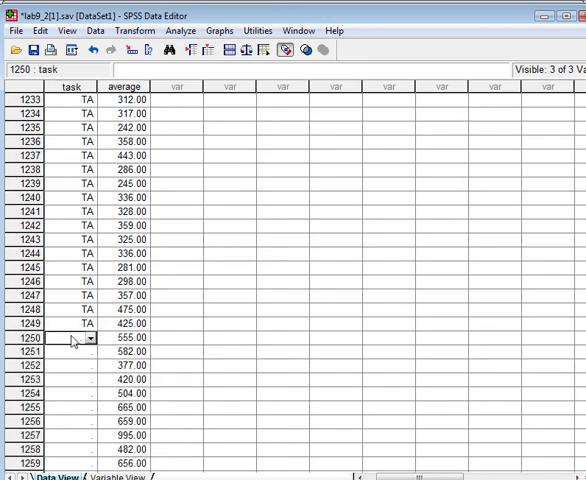
{"action": "type", "text": "RTA"}
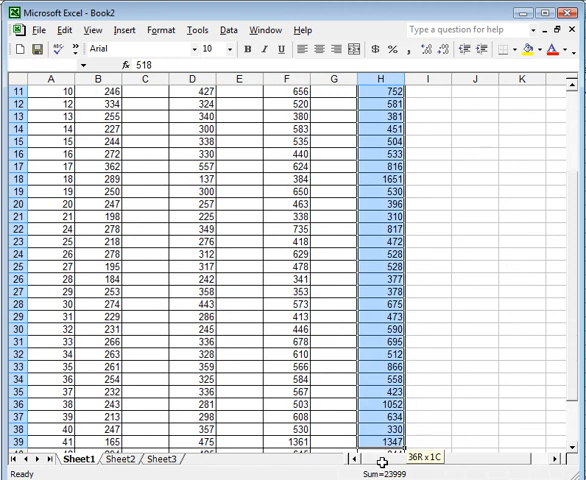
{"action": "right_click", "coordinate": [398, 220]}
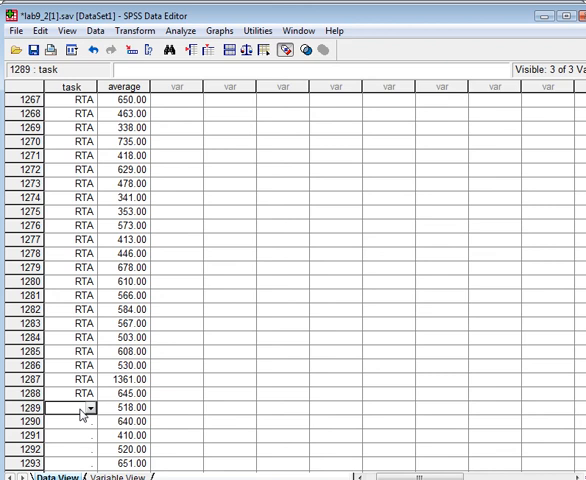
{"action": "type", "text": "4"}
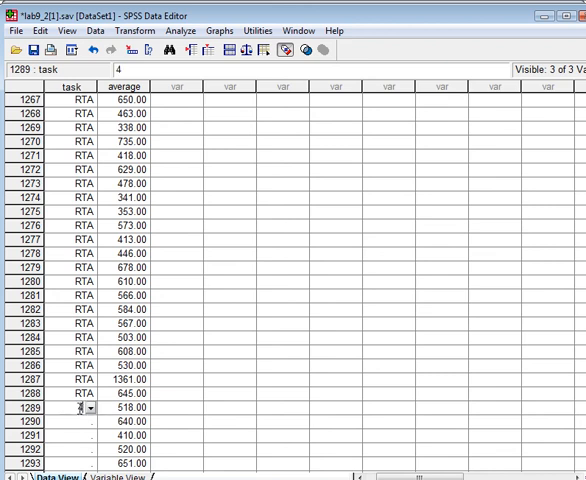
- Label the last appended times through case 1327 RNTA, then begin Save As
{"action": "type", "text": "RNTA"}
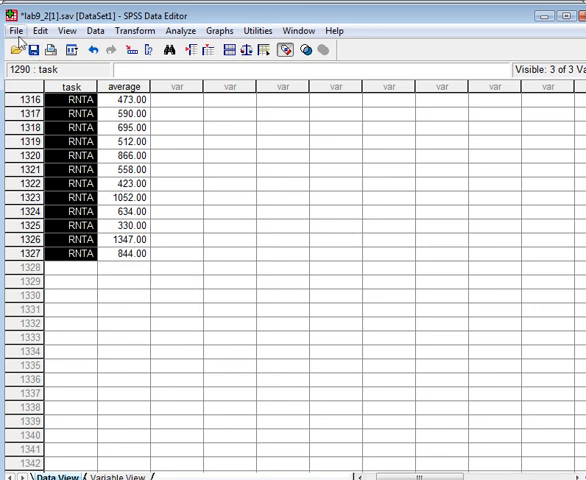
{"action": "left_click", "coordinate": [15, 30]}
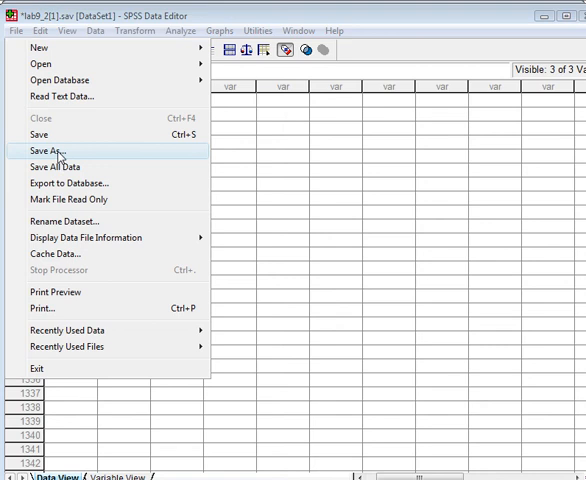
{"action": "left_click", "coordinate": [51, 148]}
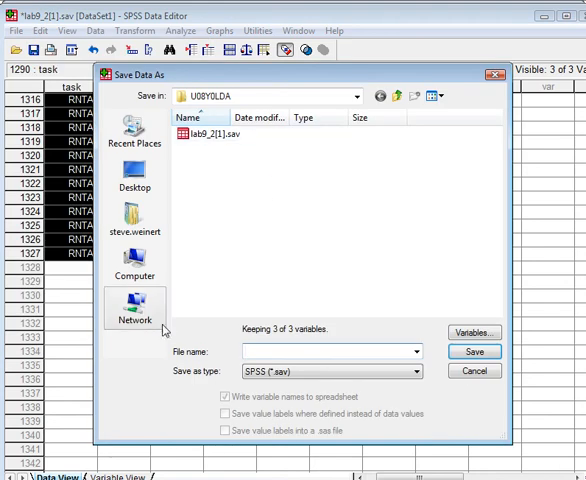